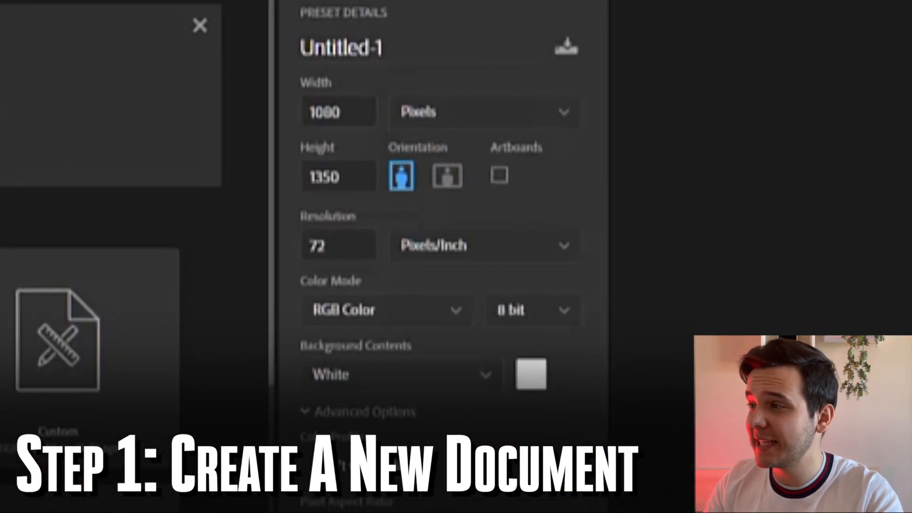
# Create a new 10800 × 1350 px document for the carousel
pyautogui.click(338, 112)
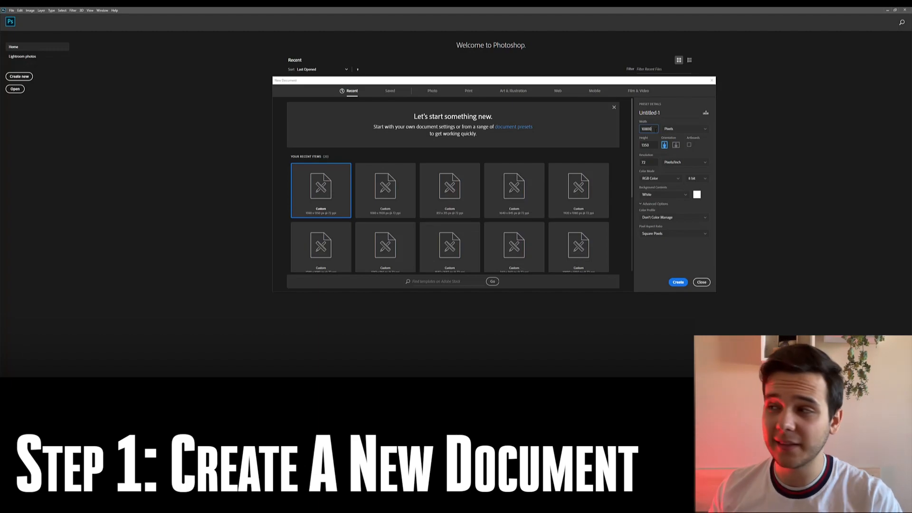
pyautogui.moveTo(677, 282)
pyautogui.write('0')
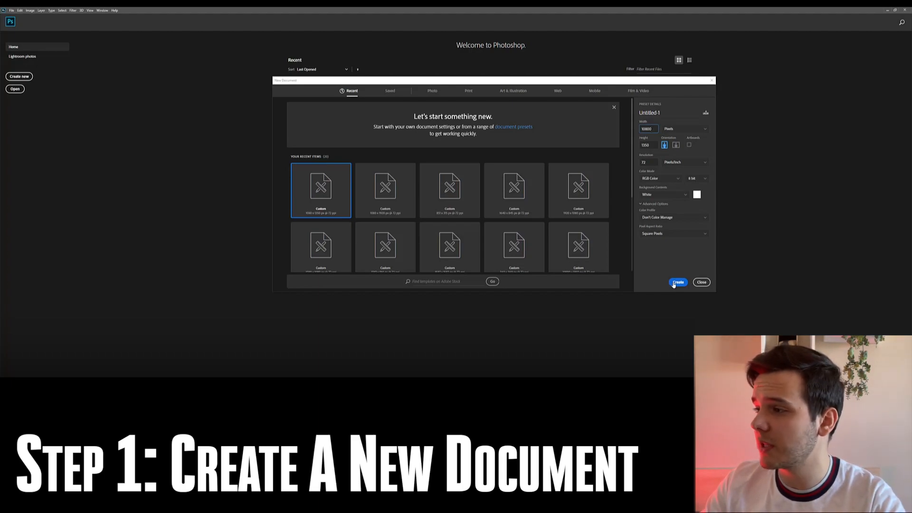
pyautogui.click(677, 282)
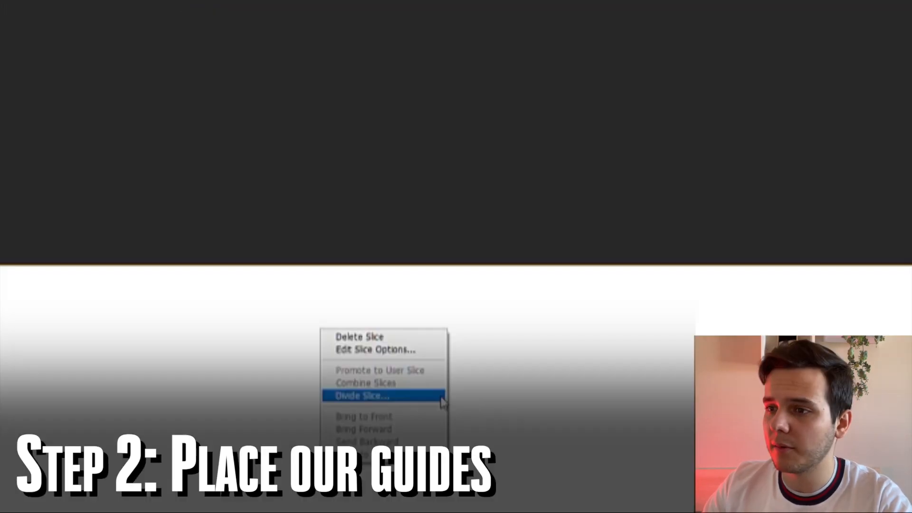
# Divide the slice vertically into 10 equal slices across the canvas
pyautogui.click(361, 395)
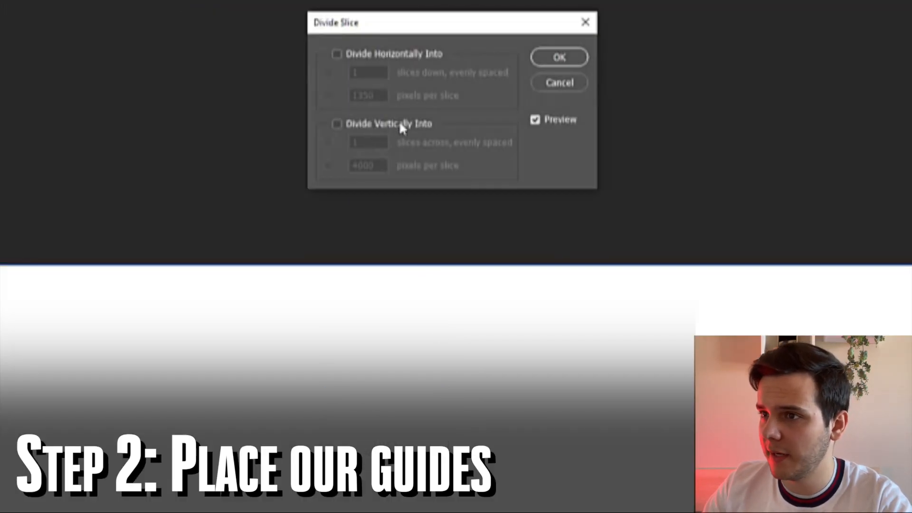
pyautogui.click(336, 123)
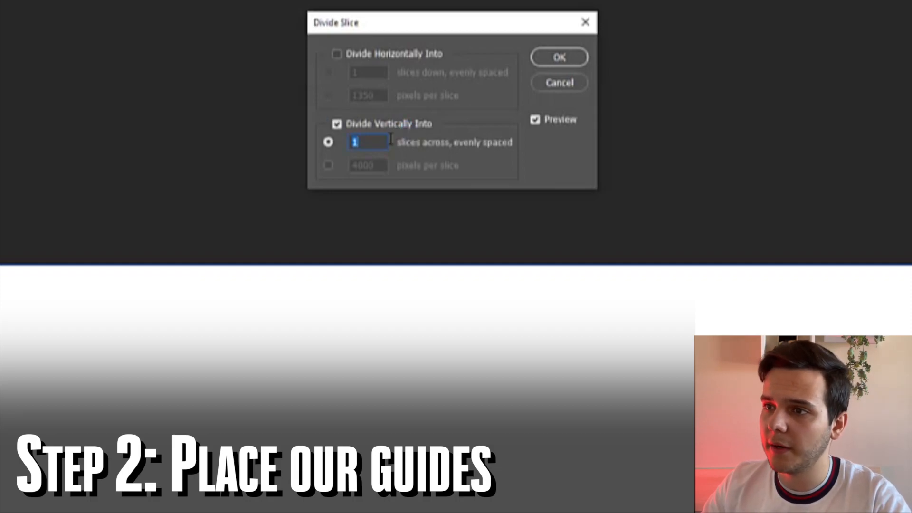
pyautogui.write('0')
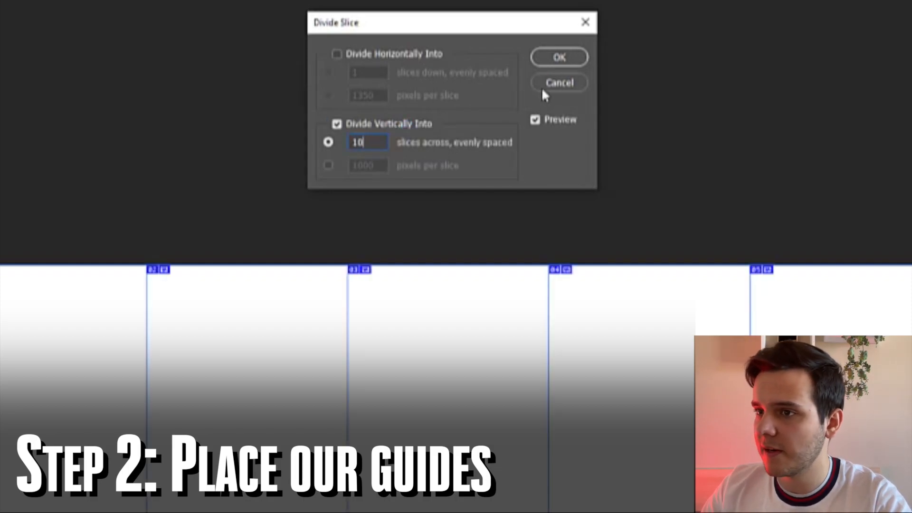
pyautogui.click(558, 57)
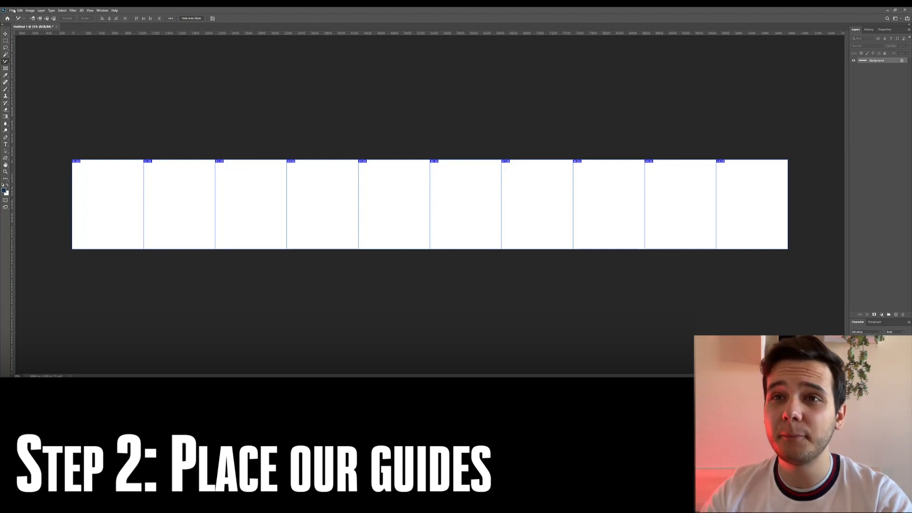
# Place a horizontal margin guide about 135 px inside the canvas top
pyautogui.click(12, 9)
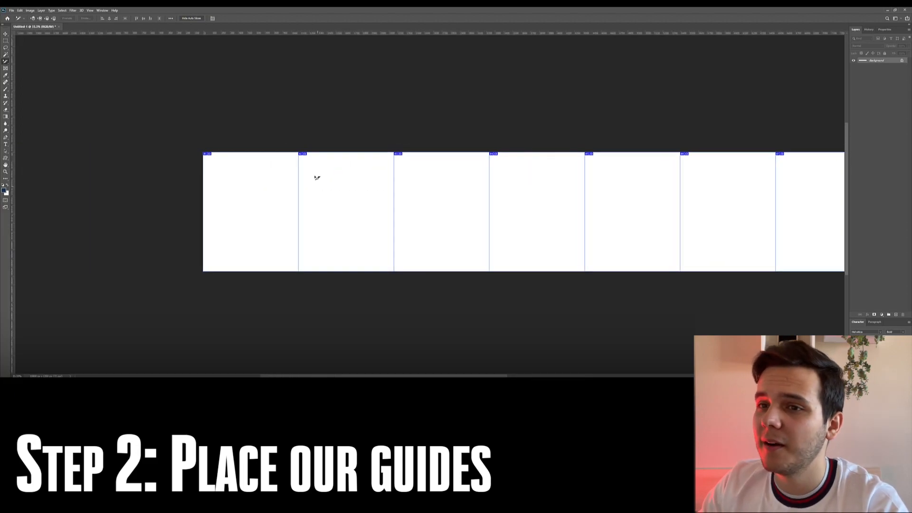
pyautogui.moveTo(307, 322)
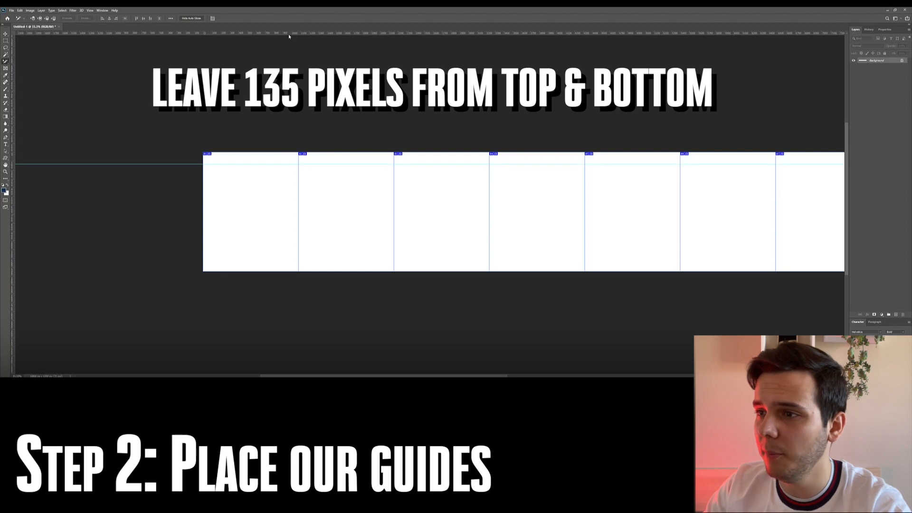
pyautogui.moveTo(273, 33); pyautogui.dragTo(274, 264)
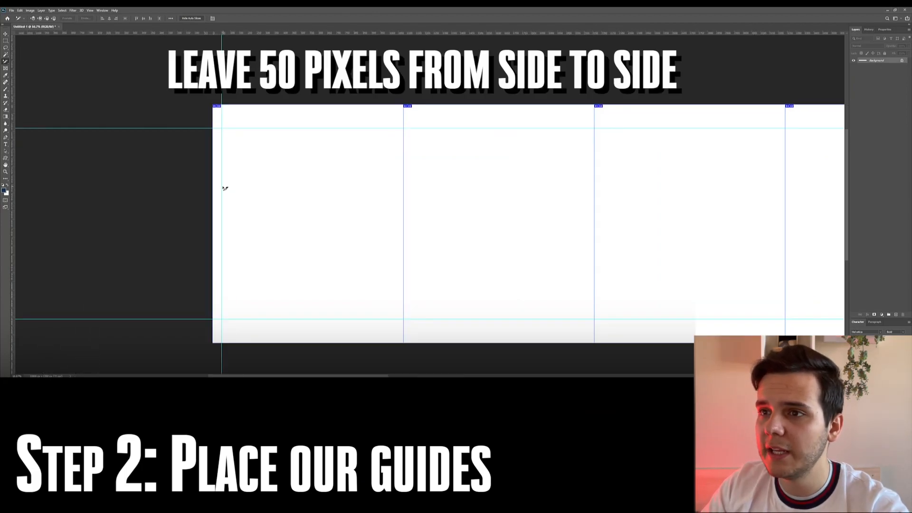
# Drag vertical margin guides 50 px inside the first and second slice edges
pyautogui.click(6, 33)
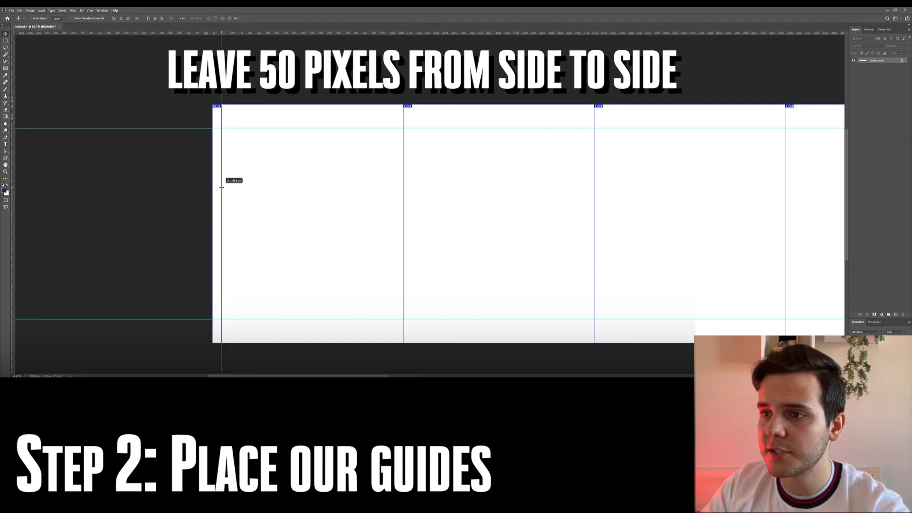
pyautogui.moveTo(221, 187); pyautogui.dragTo(367, 219)
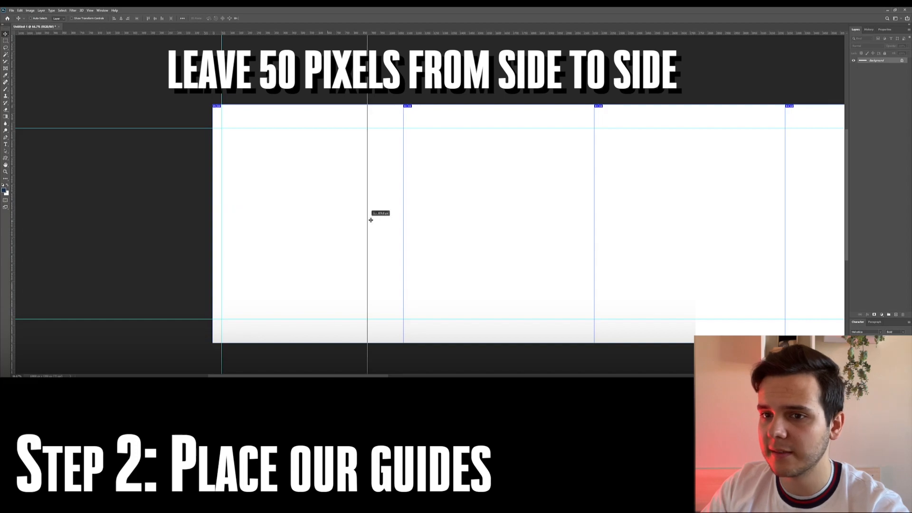
pyautogui.moveTo(367, 221); pyautogui.dragTo(416, 224)
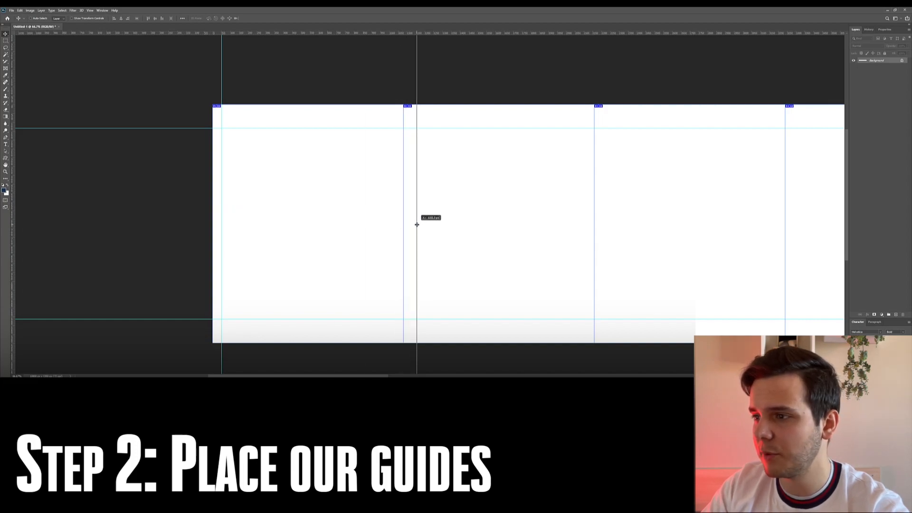
pyautogui.moveTo(417, 224); pyautogui.dragTo(414, 224)
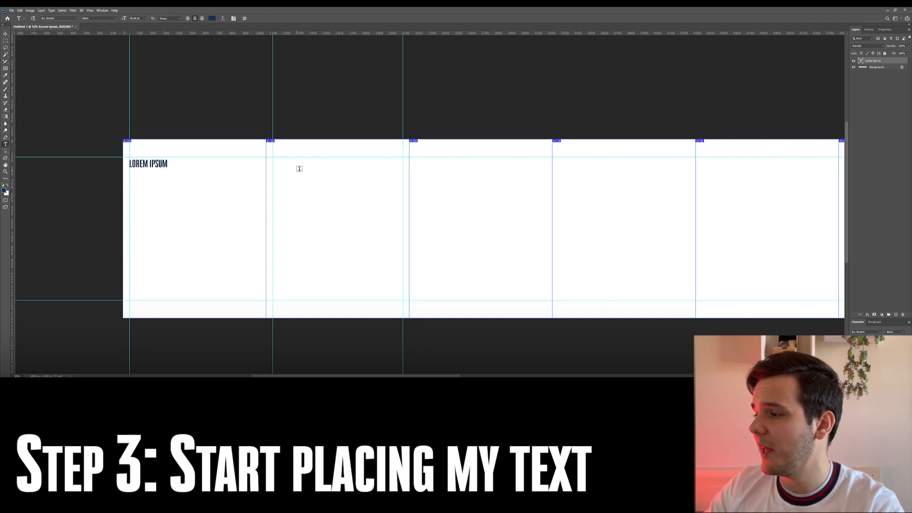
# Add 'LOREM IPSUM' text, then replace it with 'THIS IS THE HEADLINE FOR MY AWESOME CAROUSEL'
pyautogui.write('LOREM IPSUM')
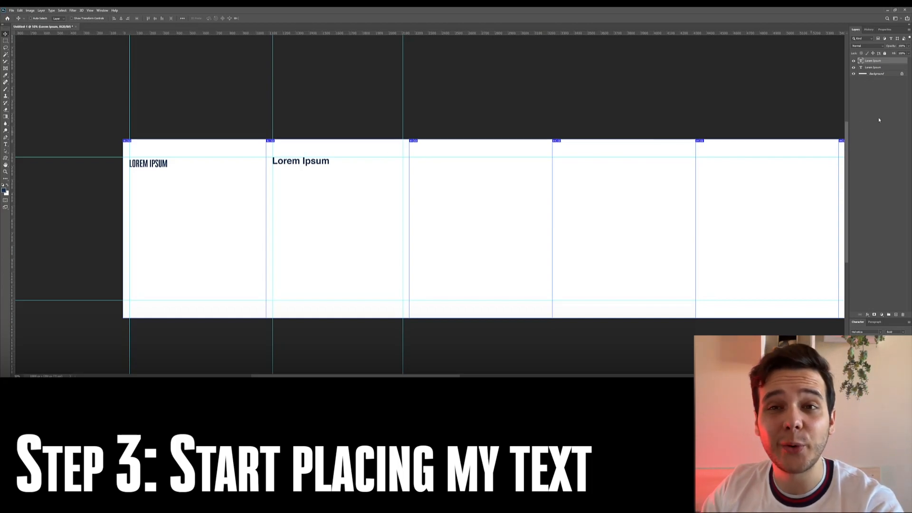
pyautogui.click(872, 67)
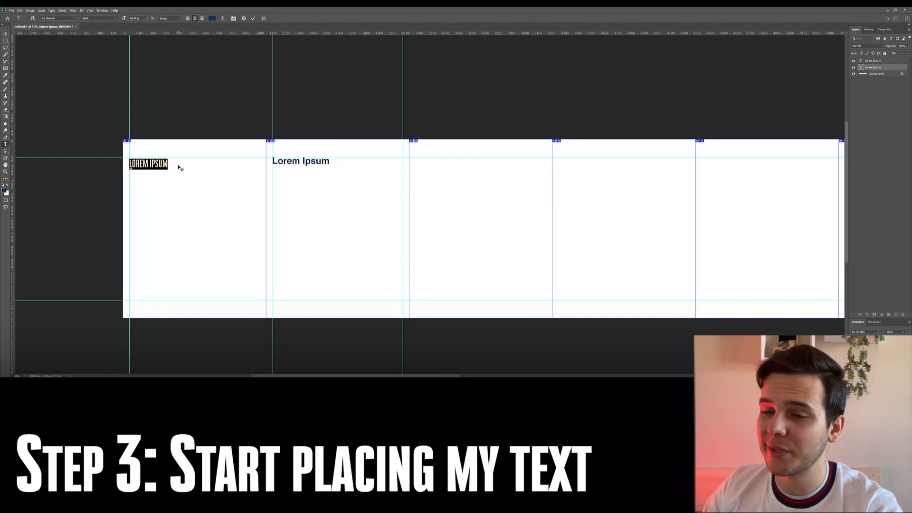
pyautogui.write('THIS IS THE HEADLINE FOR MY AWESOME CAROUSEL')
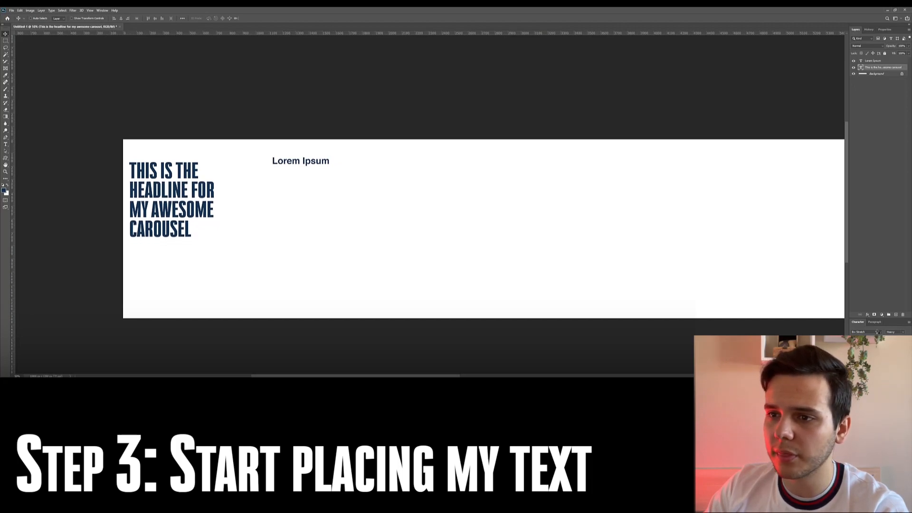
# Adjust the headline text box so it wraps over four lines within the margins
pyautogui.moveTo(169, 198); pyautogui.dragTo(172, 221)
pyautogui.write('This is my awesome body text')
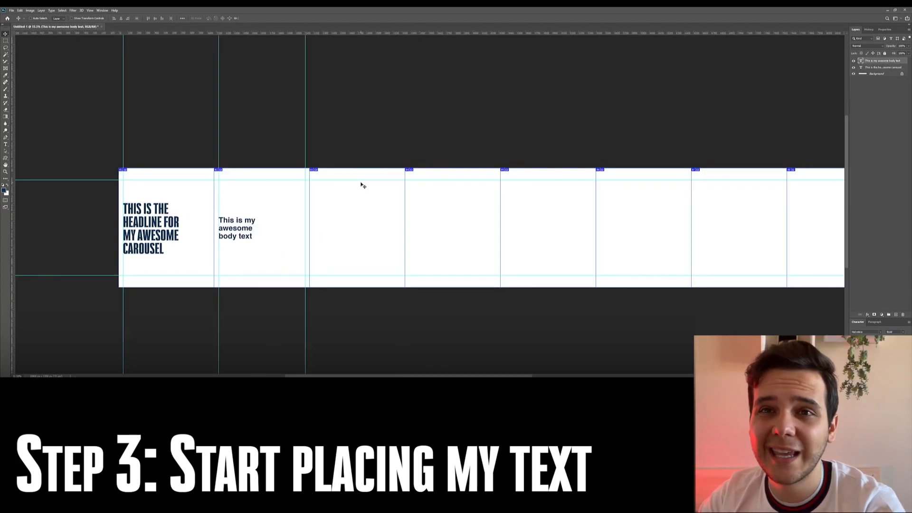
# Position the body text 'This is my awesome body text' inside the second slice's margins
pyautogui.moveTo(235, 227); pyautogui.dragTo(312, 227)
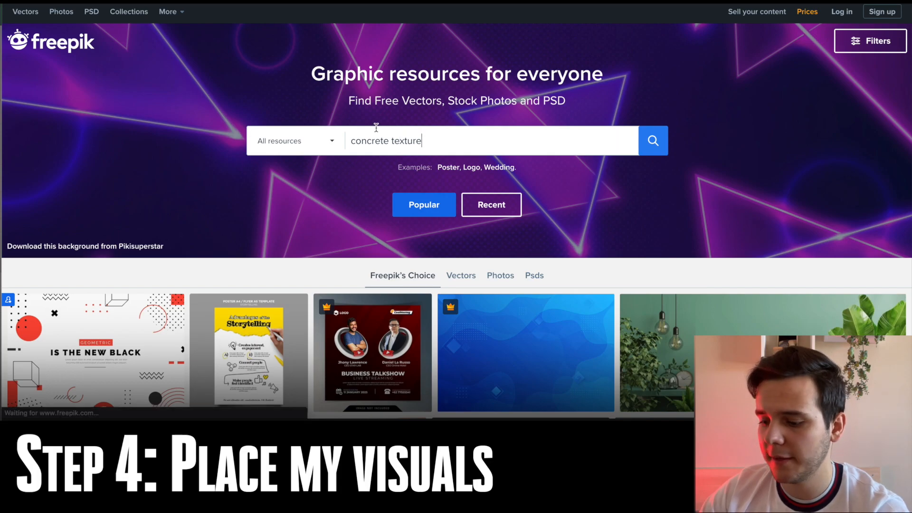
# Search Freepik for 'concrete texture' and browse the results
pyautogui.click(652, 140)
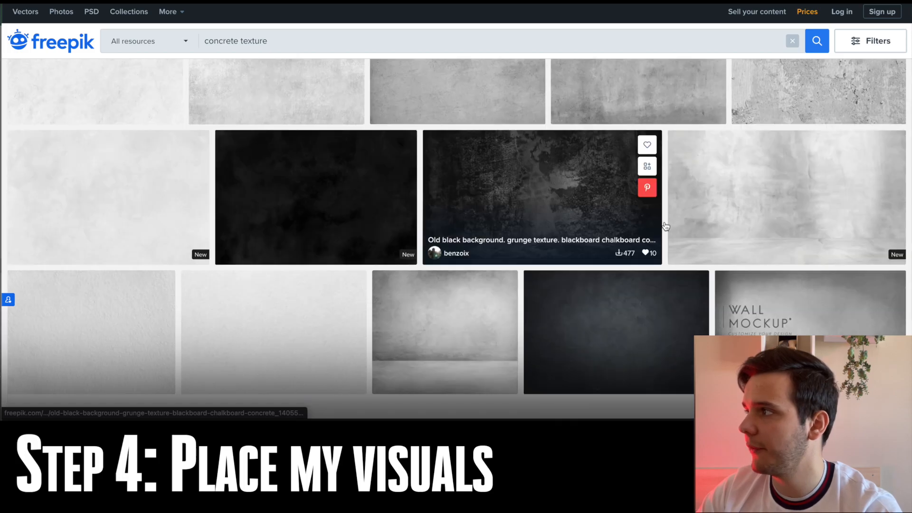
pyautogui.scroll(-3)
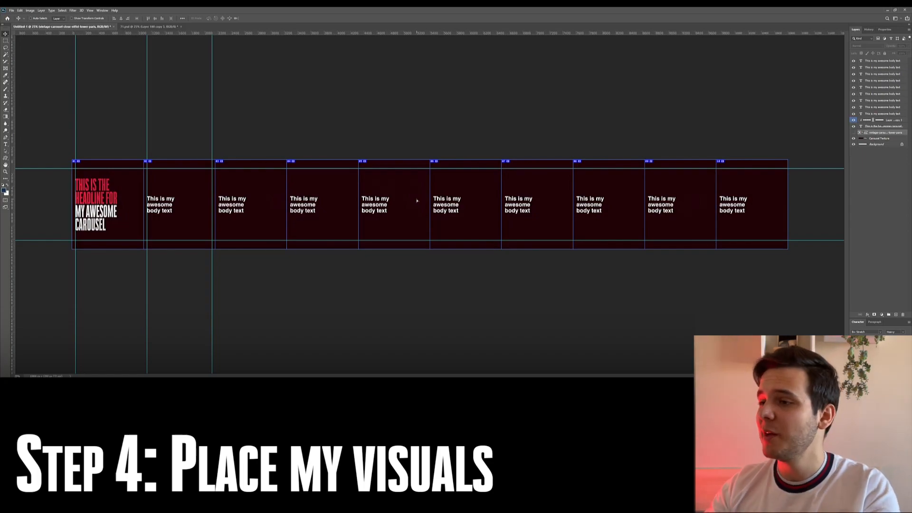
pyautogui.moveTo(896, 158)
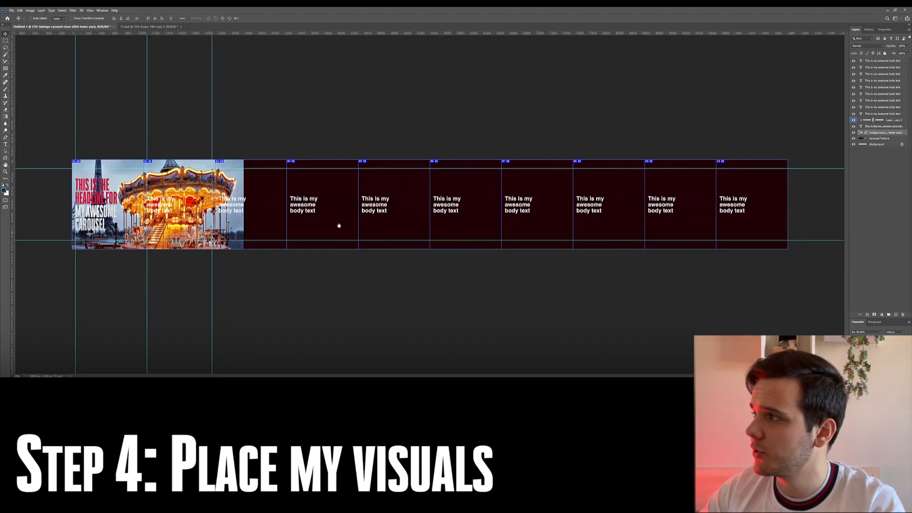
# Free-transform the carousel photo into place and dismiss the warning
pyautogui.press('ctrl+t')
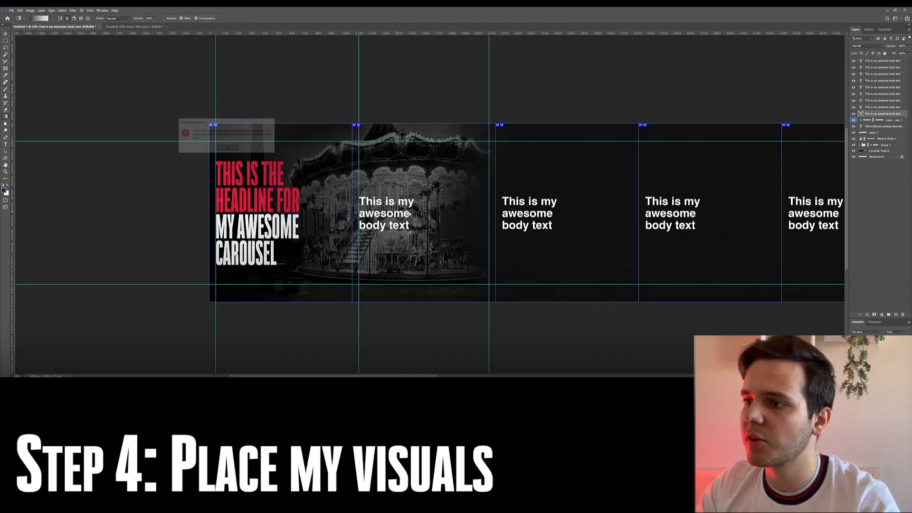
pyautogui.click(228, 147)
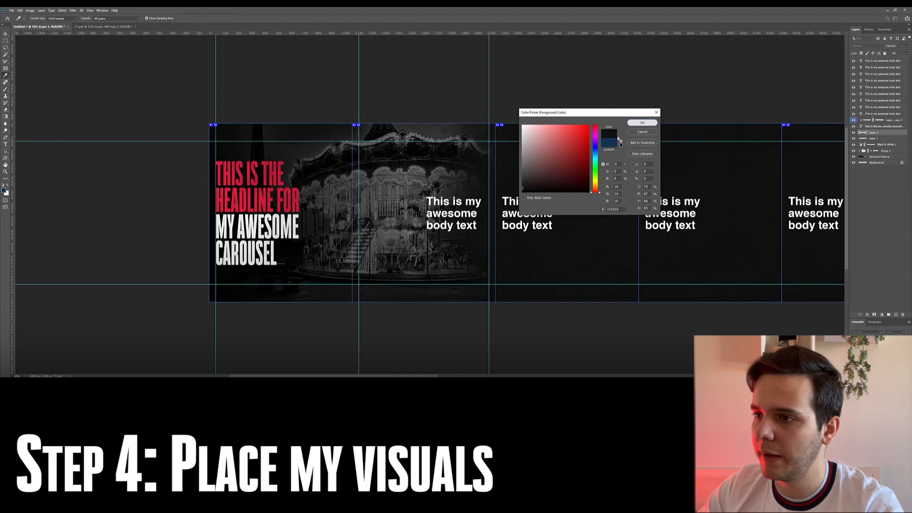
# Pick a dark foreground colour for softly painting over the photo edge
pyautogui.click(641, 122)
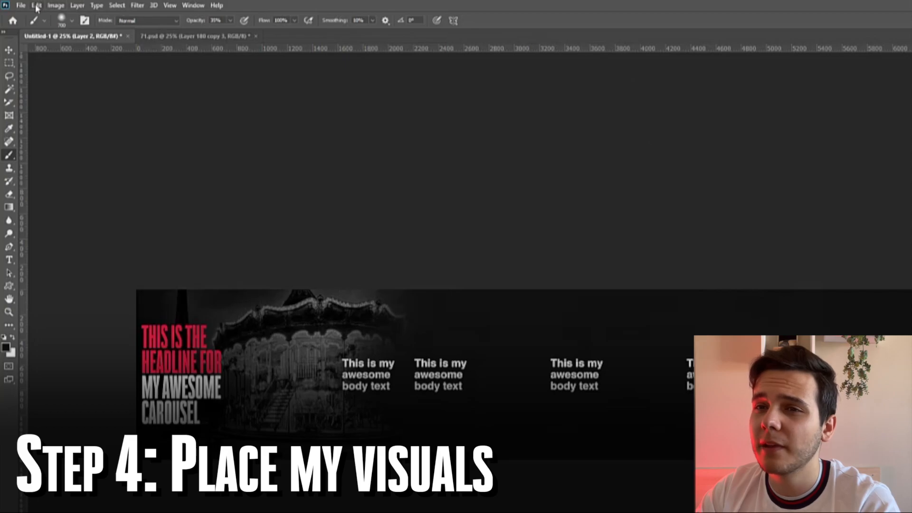
# Bring up Save for Web (Legacy) from the File > Export menu for the sliced carousel
pyautogui.click(36, 6)
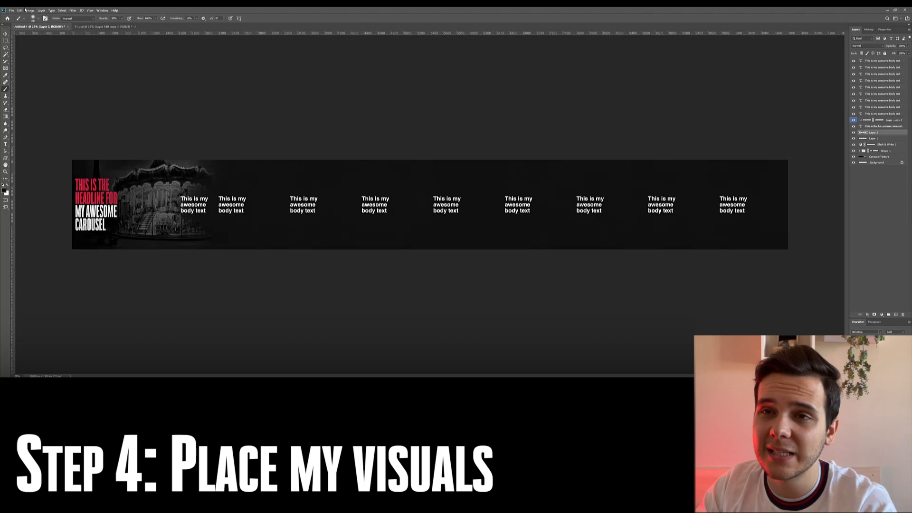
pyautogui.click(20, 9)
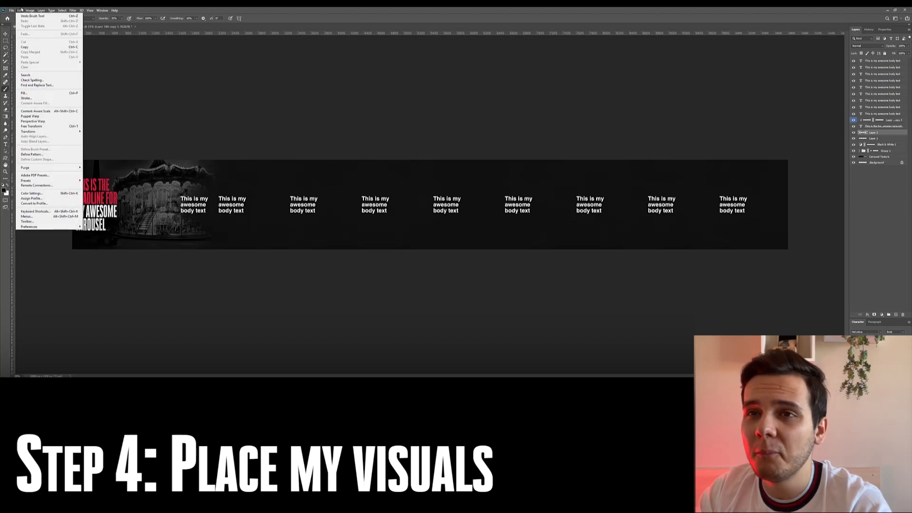
pyautogui.click(20, 9)
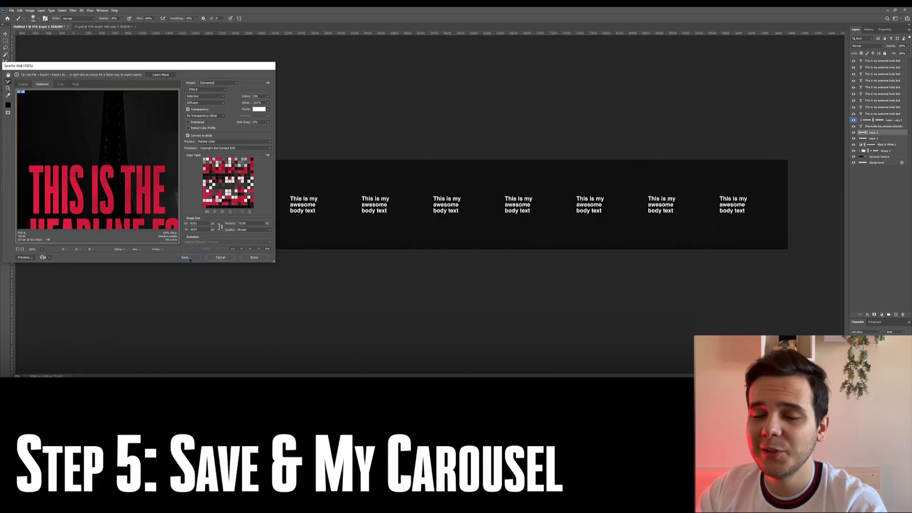
# Save the optimized slices as separate images named 'Test Awesome'
pyautogui.click(186, 258)
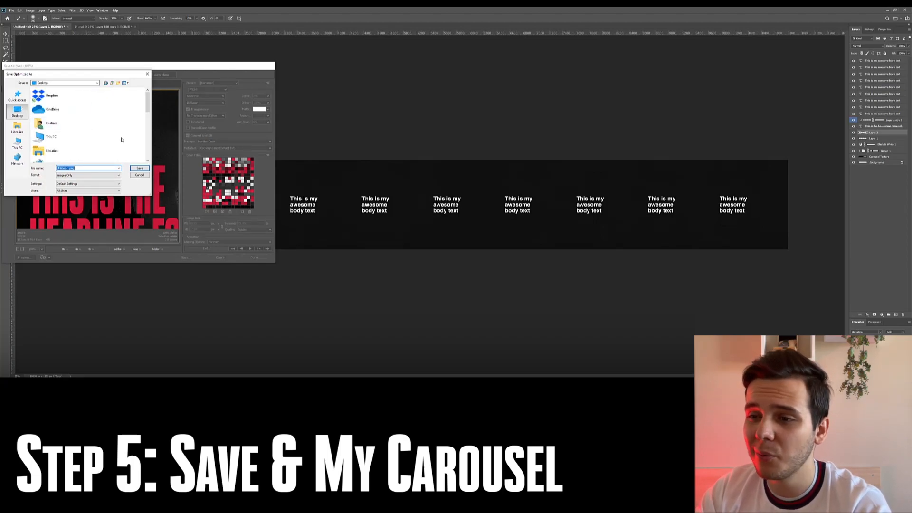
pyautogui.write('Test Awesome')
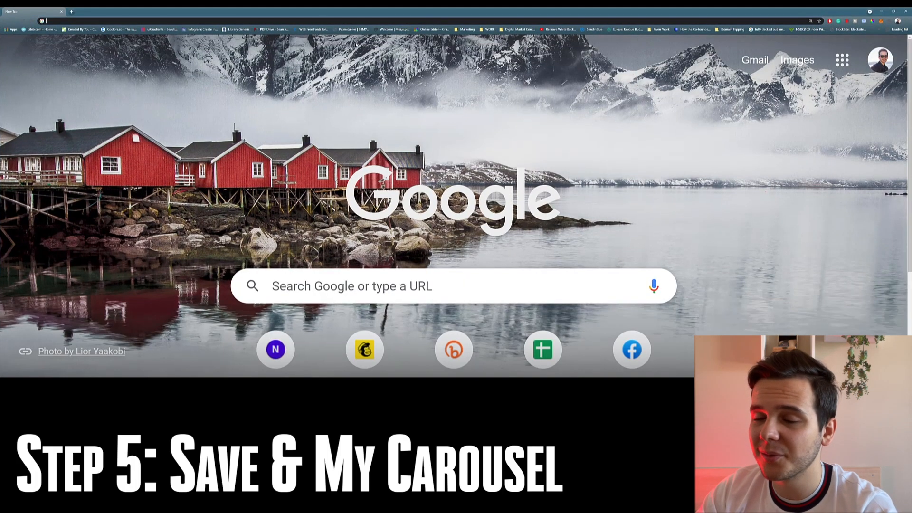
# Go to Creator Studio via the 'Creator' address-bar suggestion
pyautogui.write('Creator')
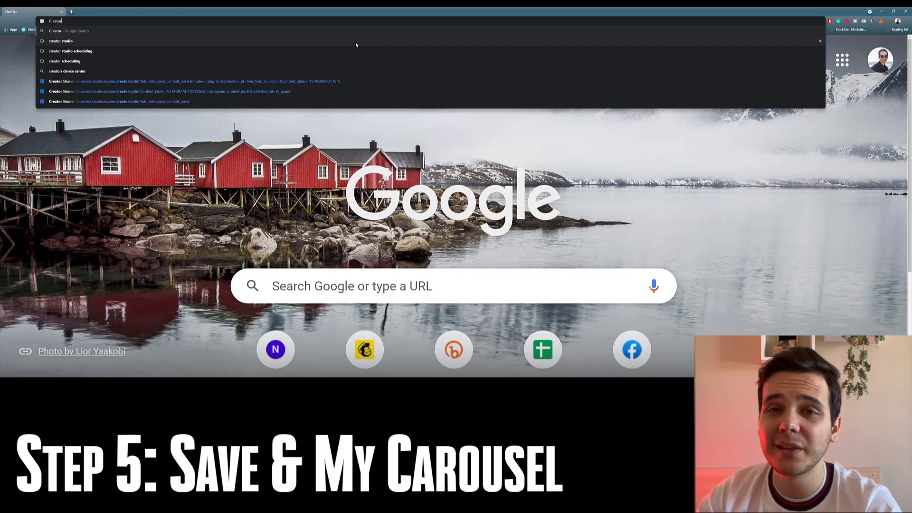
pyautogui.press('enter')
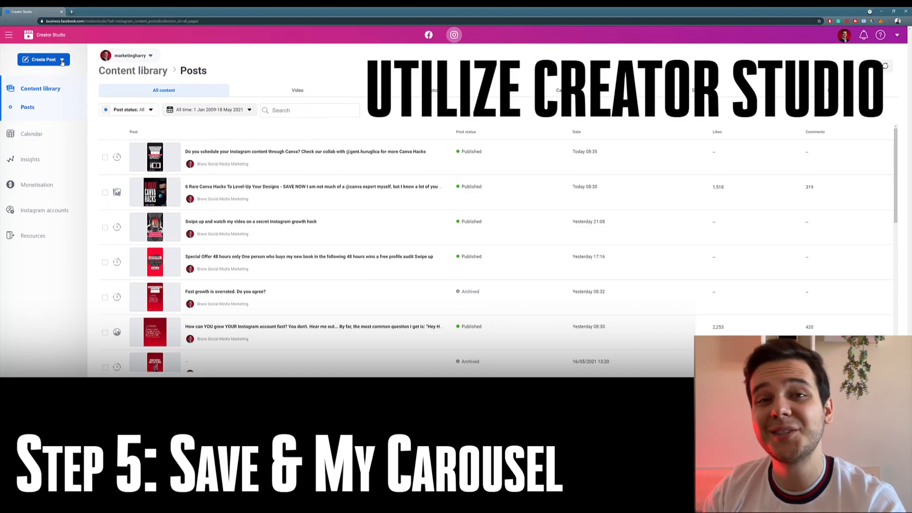
# Start a new Instagram feed post and browse the images folder via file upload
pyautogui.click(43, 59)
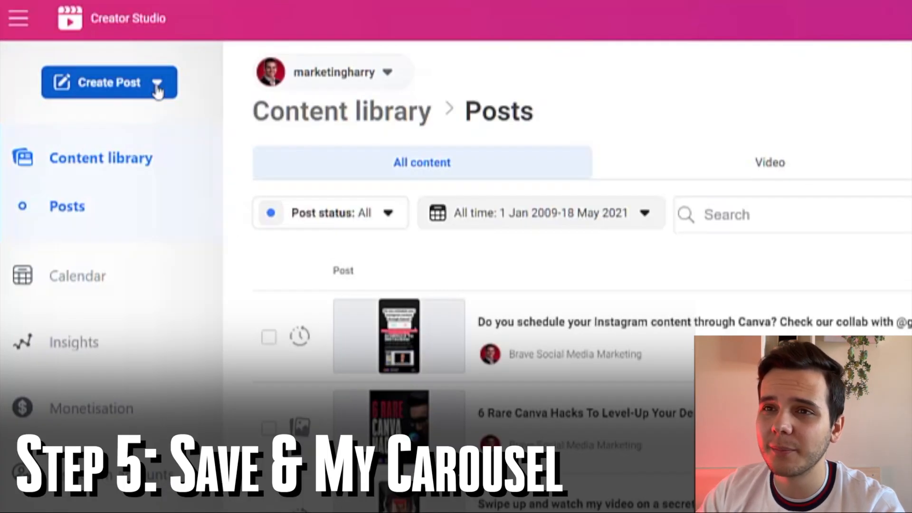
pyautogui.click(108, 82)
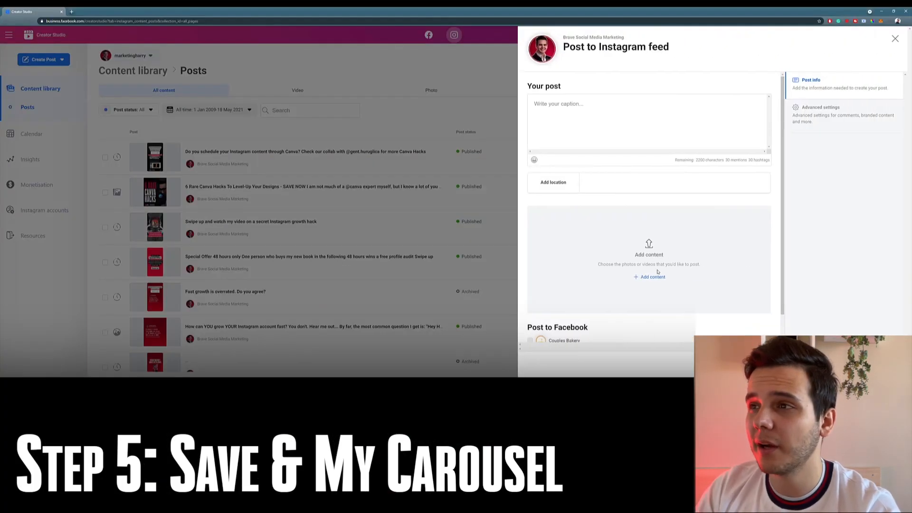
pyautogui.click(653, 277)
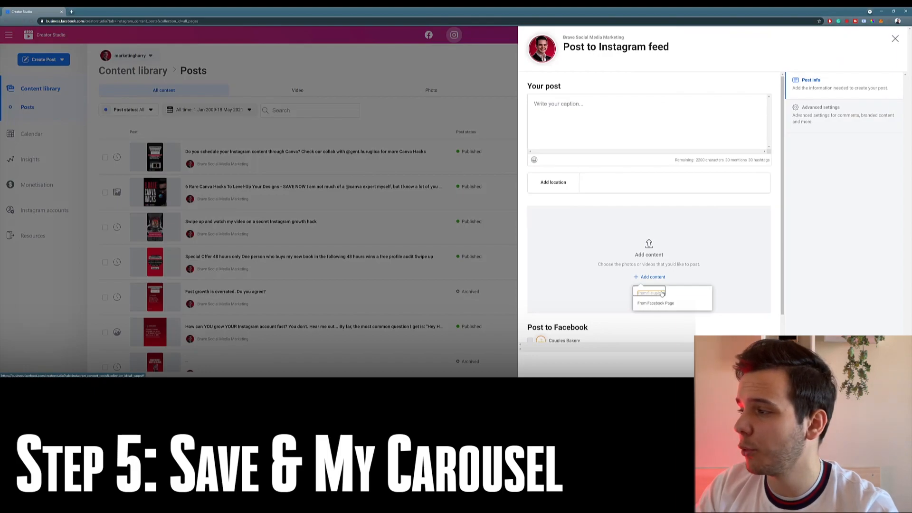
pyautogui.click(650, 292)
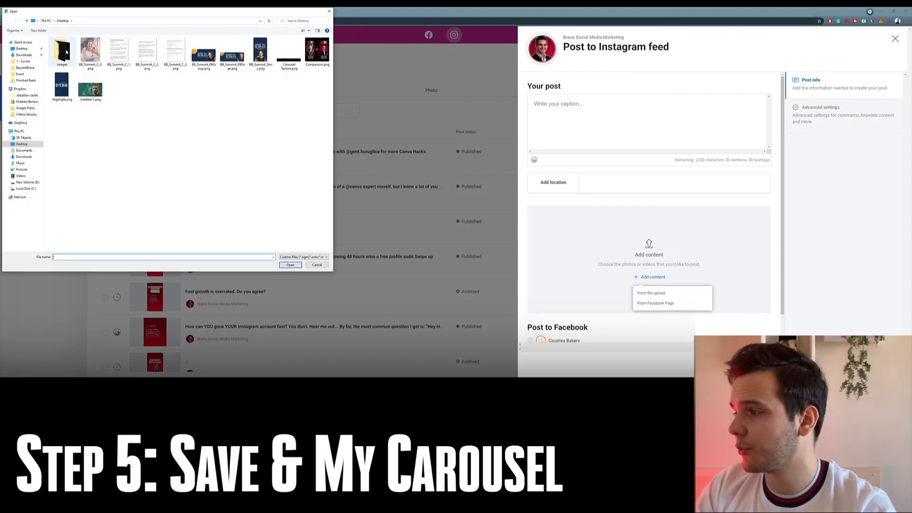
pyautogui.doubleClick(62, 52)
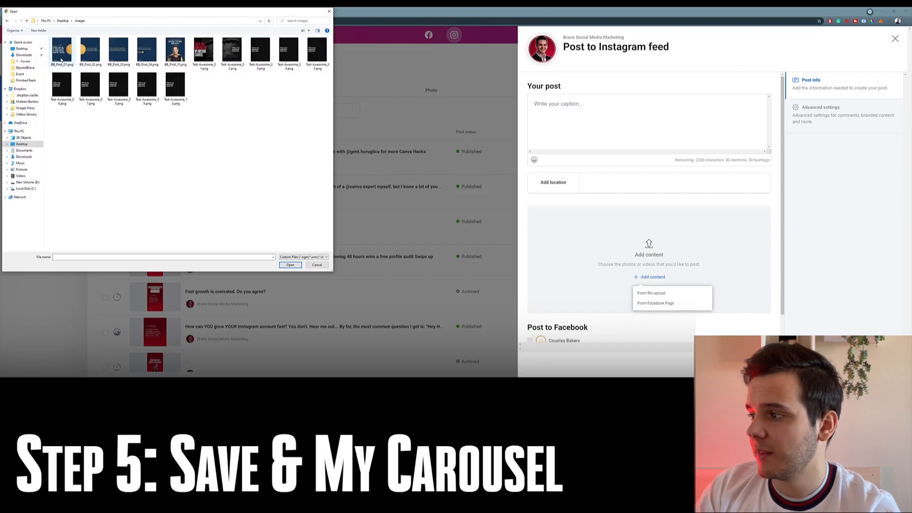
# Add the ten Test Awesome PNG slices to the Instagram feed post
pyautogui.click(174, 51)
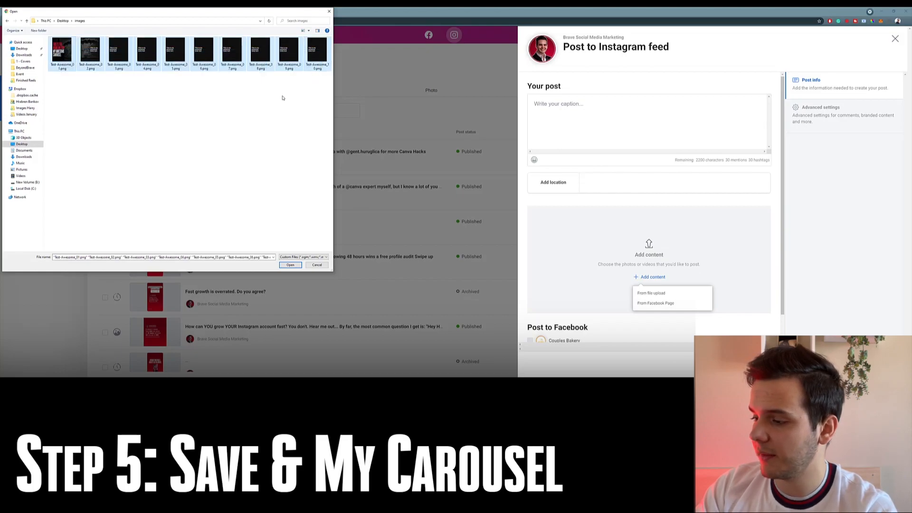
pyautogui.moveTo(105, 77)
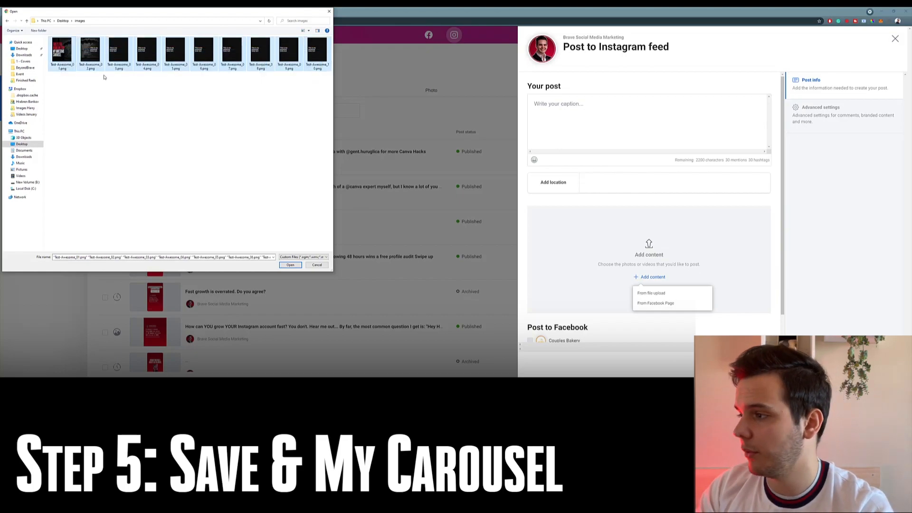
pyautogui.click(290, 265)
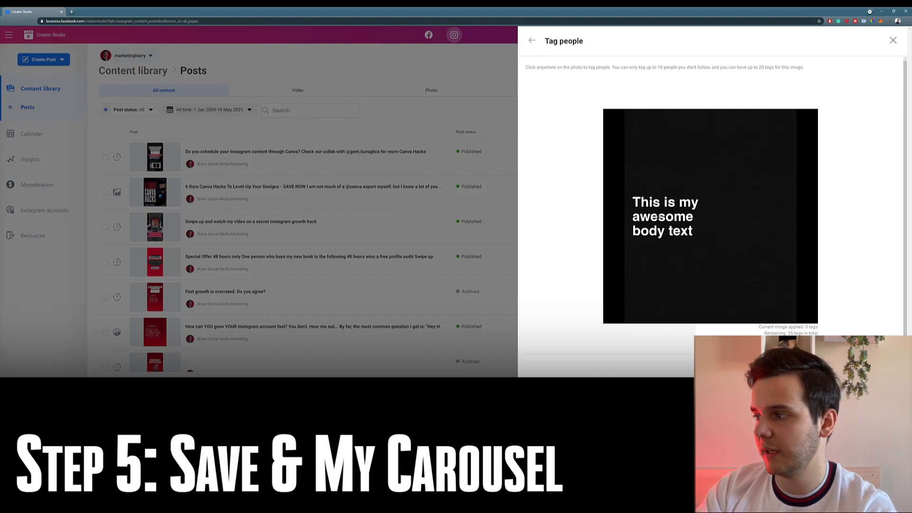
pyautogui.click(652, 220)
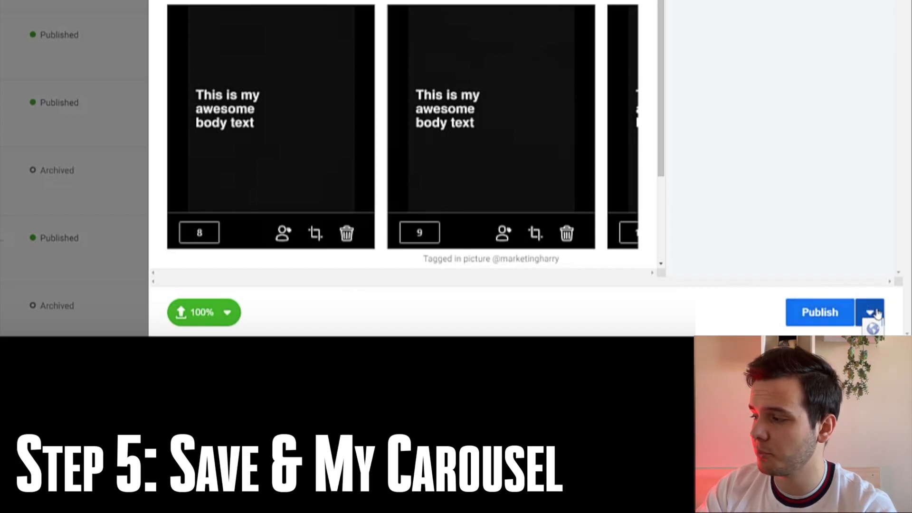
pyautogui.click(870, 313)
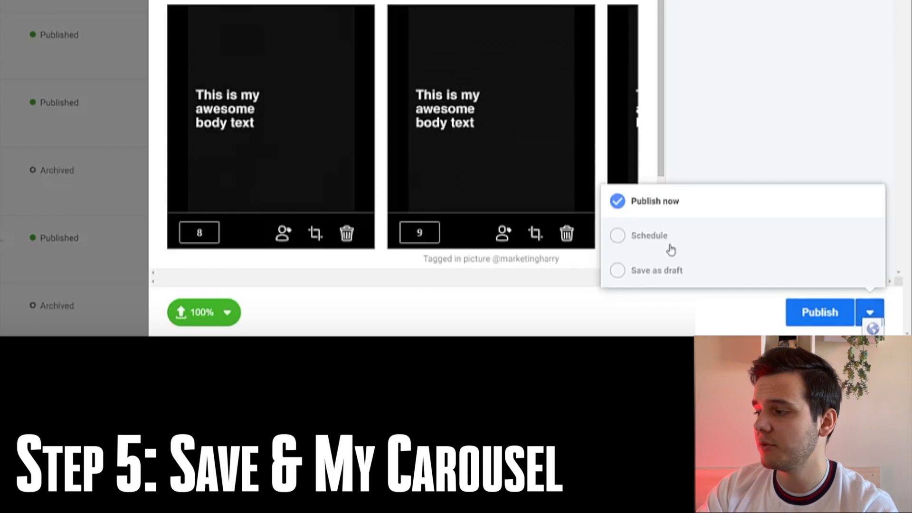
pyautogui.moveTo(644, 247)
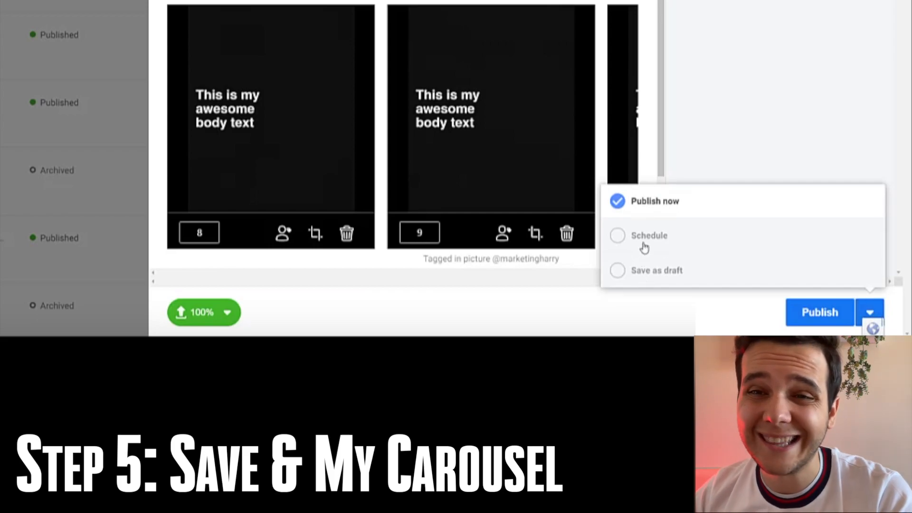